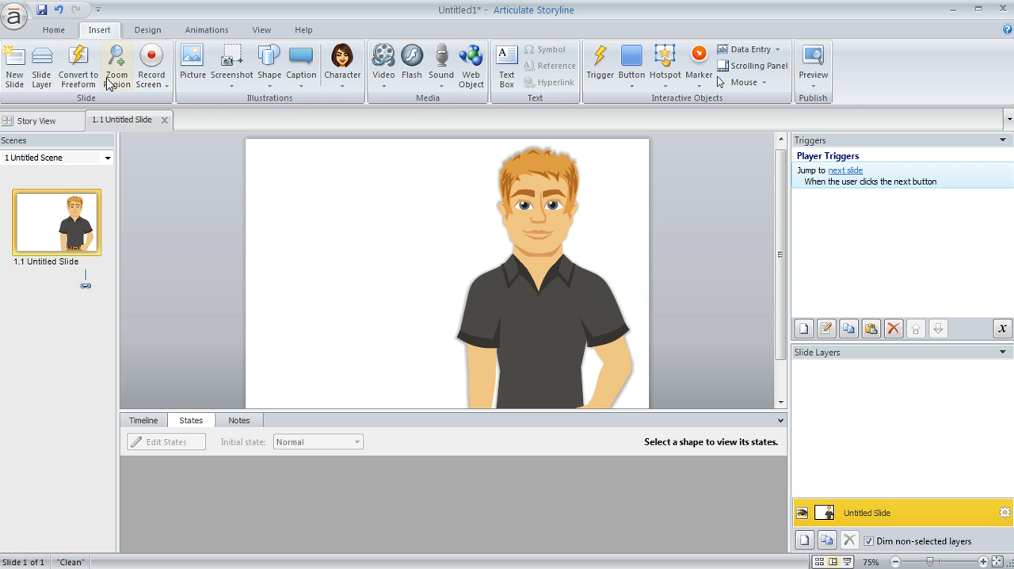
Step: Draw a rectangle left of the slide and duplicate it into a stack of three
left_click(269, 64)
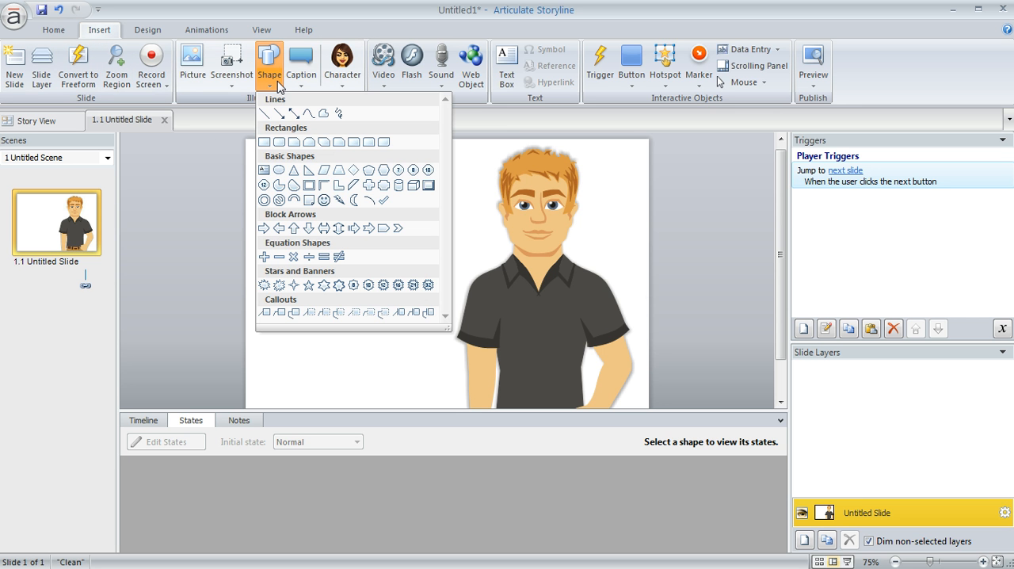
left_click(222, 209)
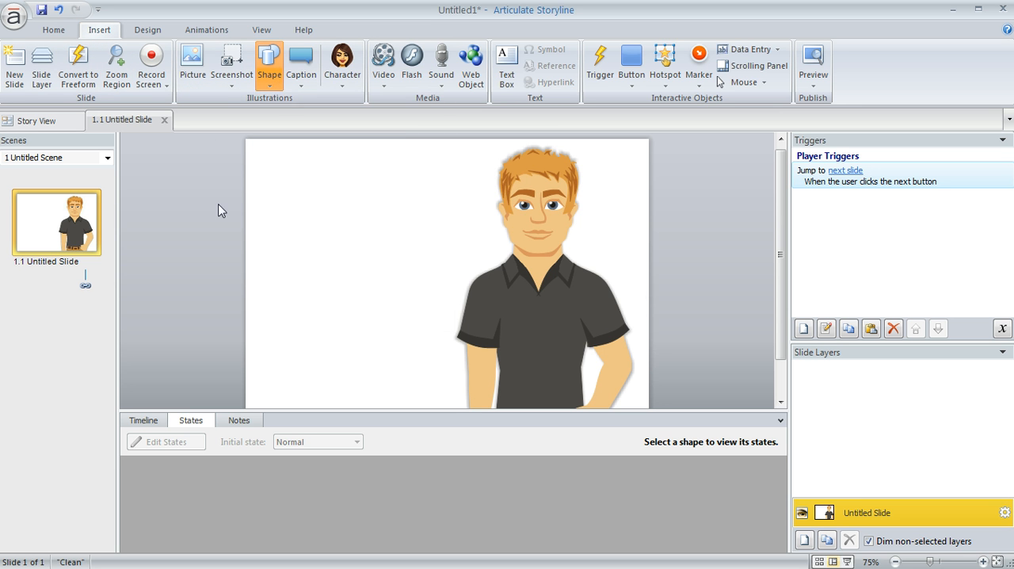
left_click_drag(141, 151, 203, 209)
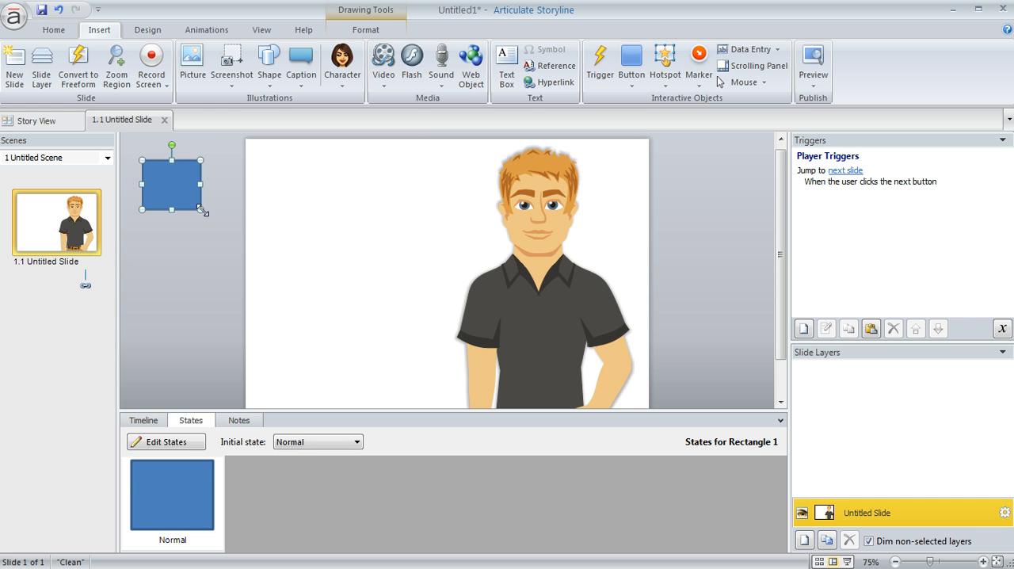
mouse_move(196, 214)
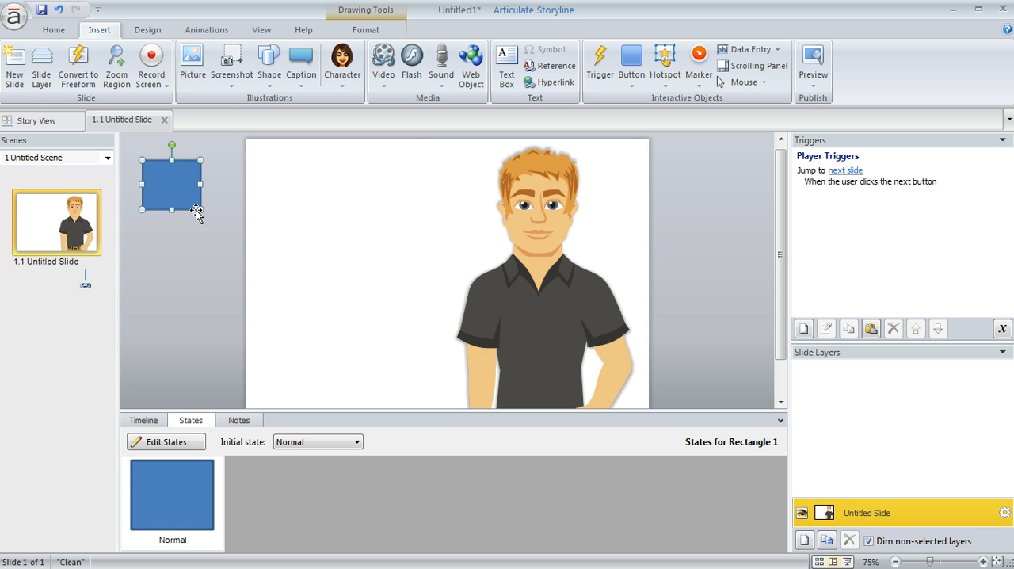
mouse_move(168, 190)
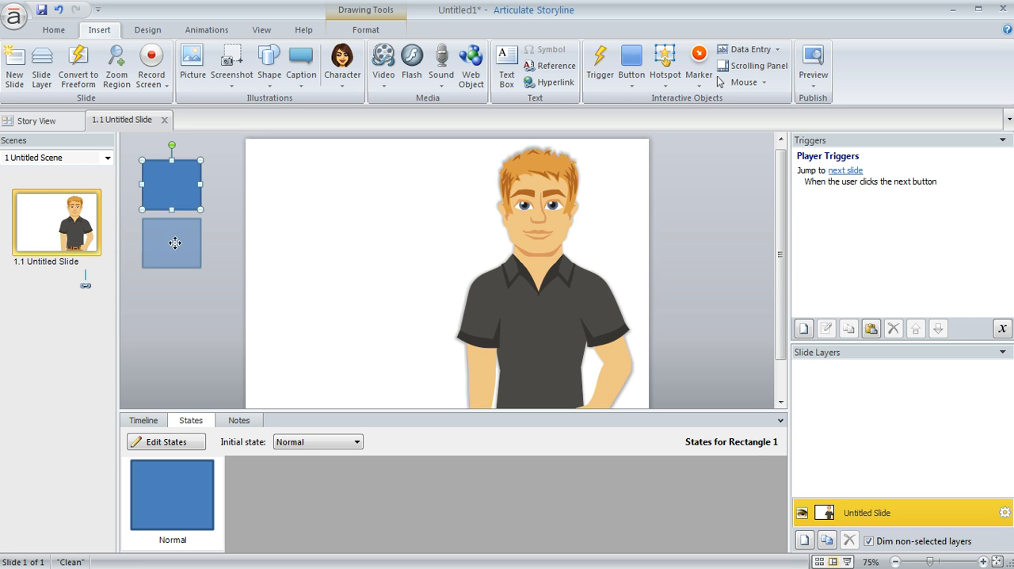
left_click(172, 327)
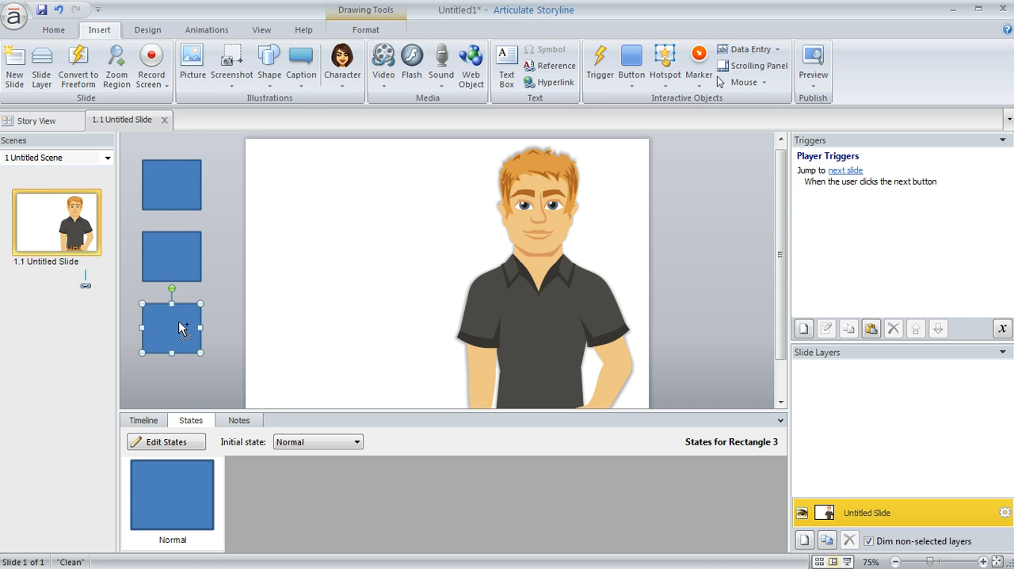
mouse_move(143, 420)
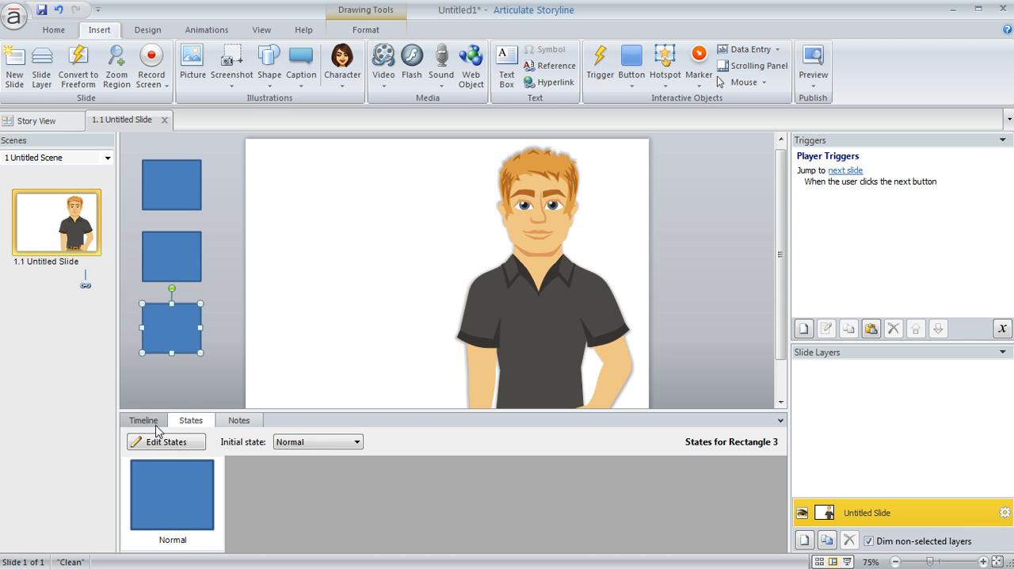
Step: On the timeline, shift Rectangles 1, 2 and 3 so each starts after the previous one
left_click(142, 419)
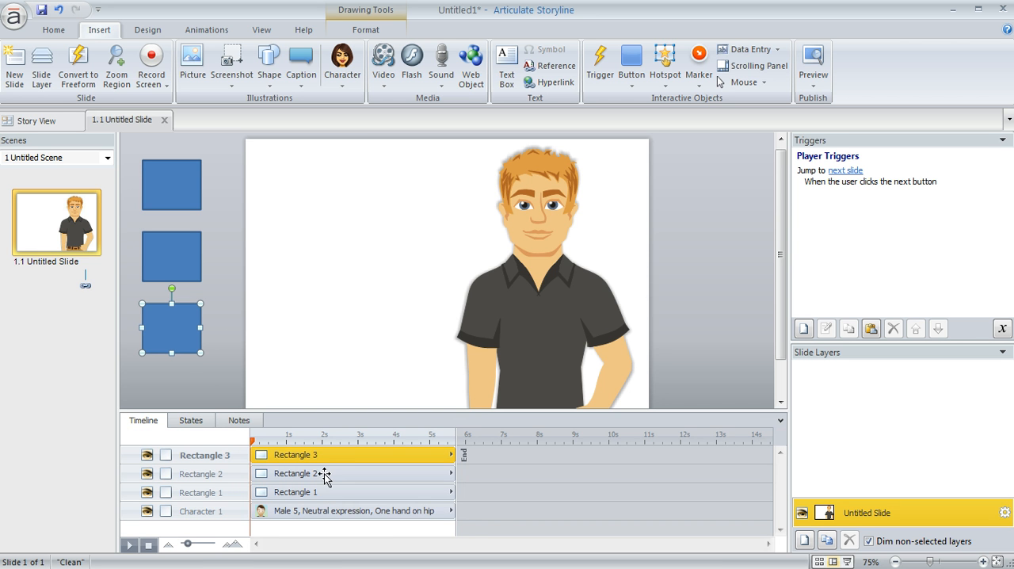
mouse_move(315, 500)
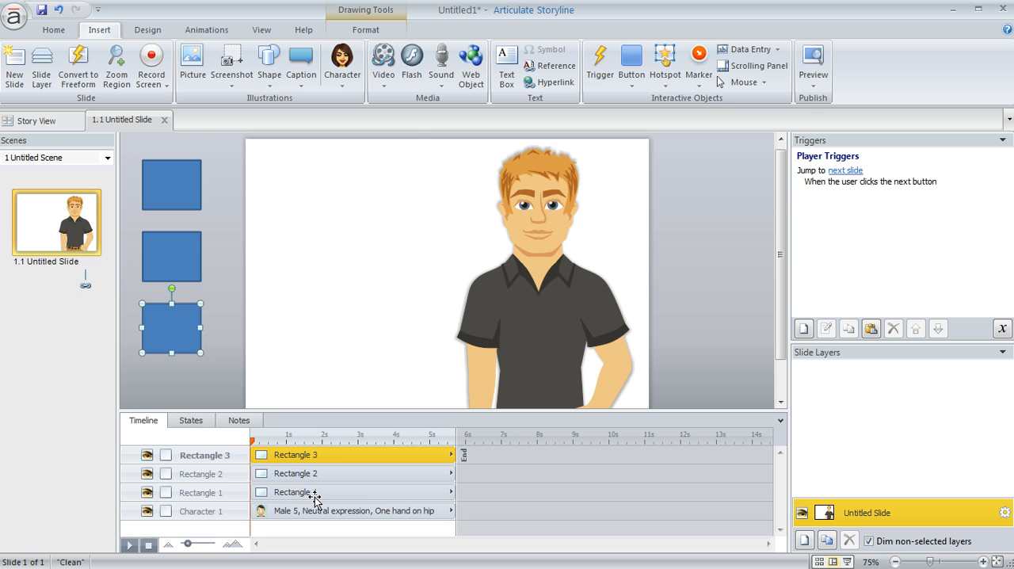
left_click(298, 491)
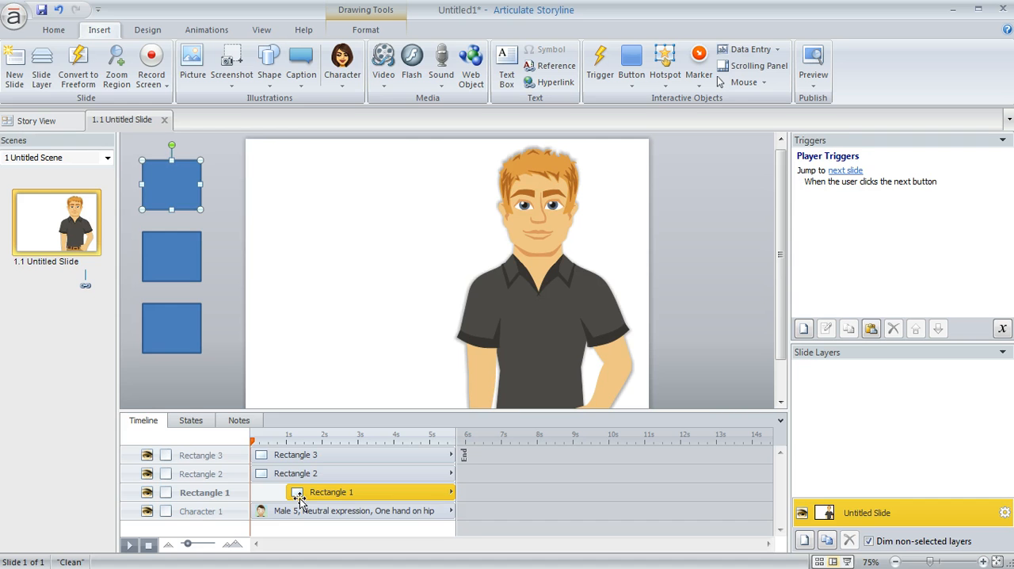
left_click(294, 472)
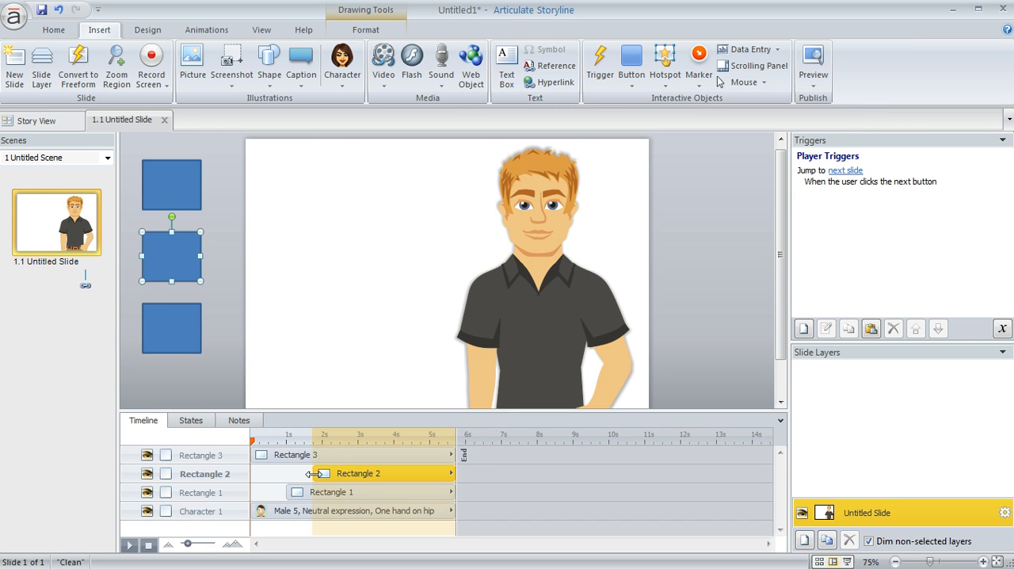
left_click_drag(320, 472, 364, 472)
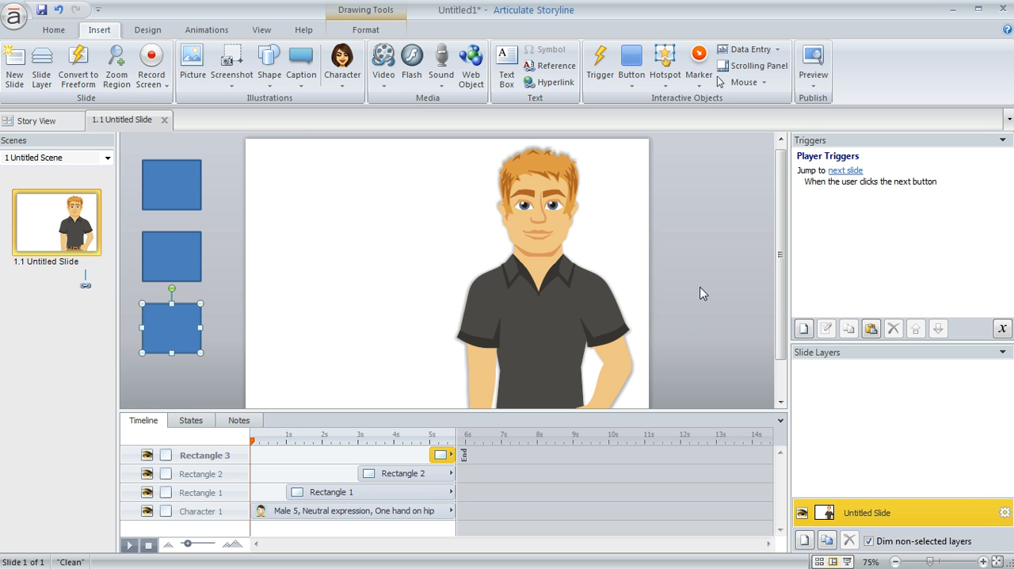
mouse_move(516, 437)
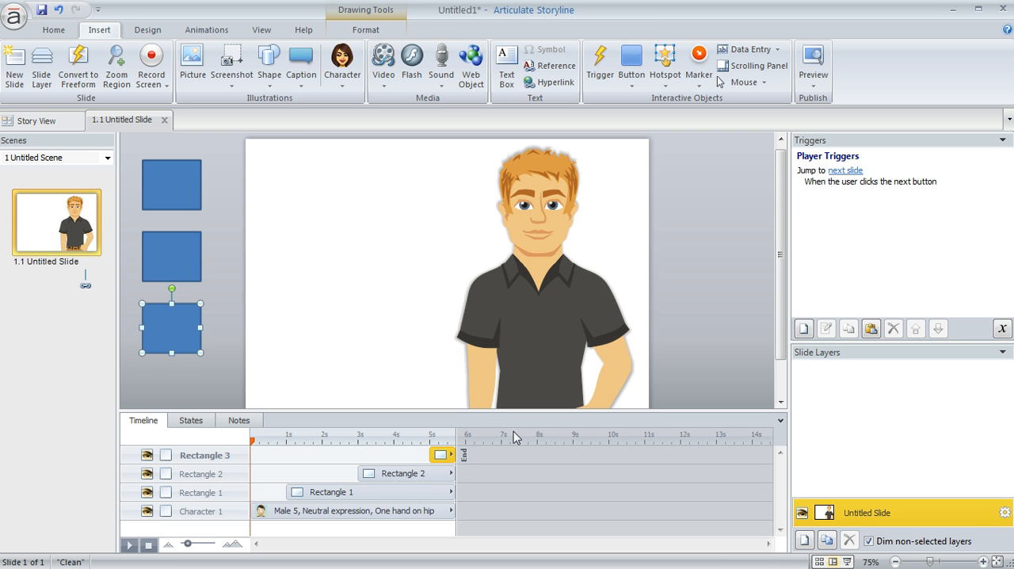
mouse_move(706, 212)
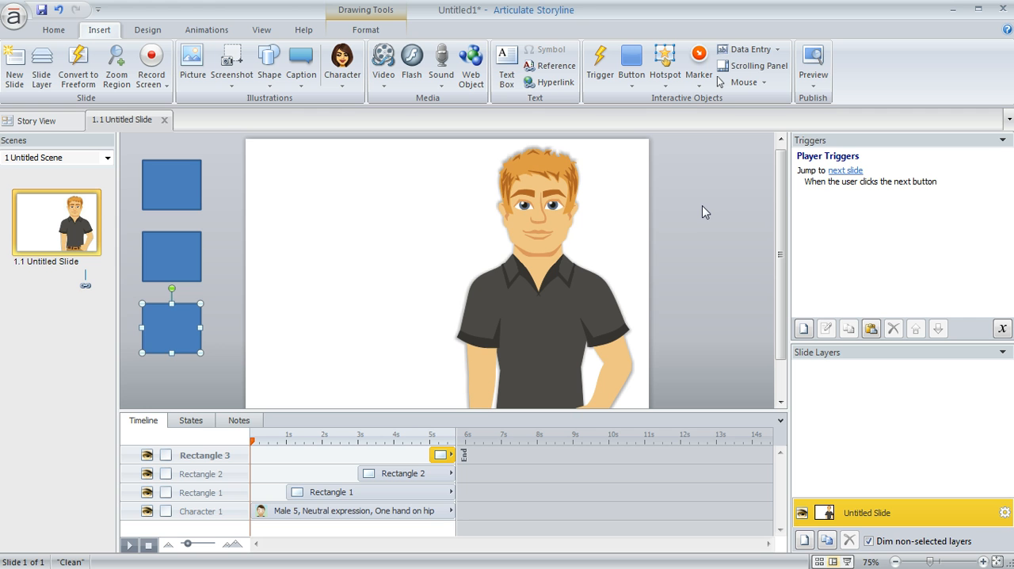
left_click(542, 215)
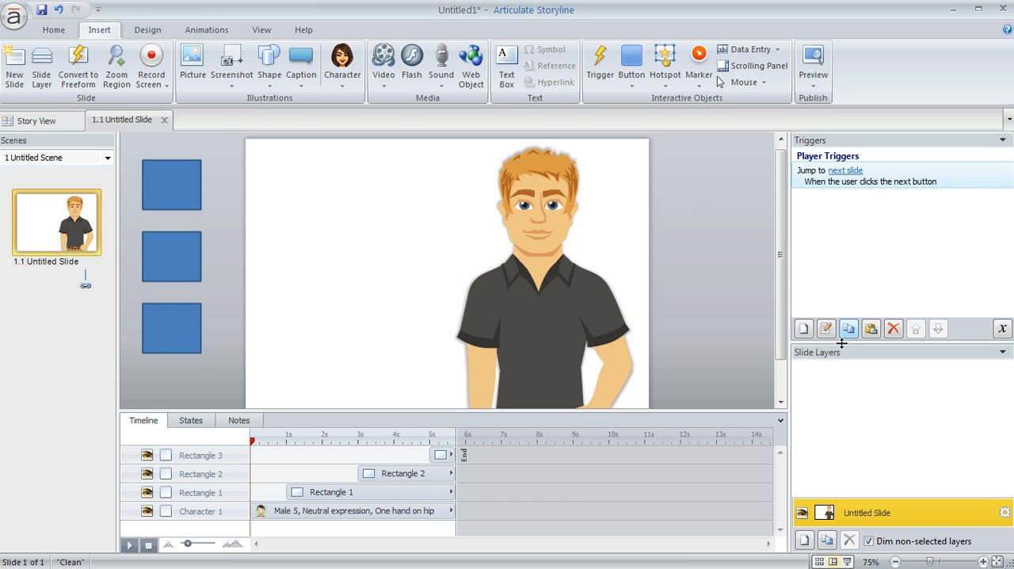
mouse_move(803, 328)
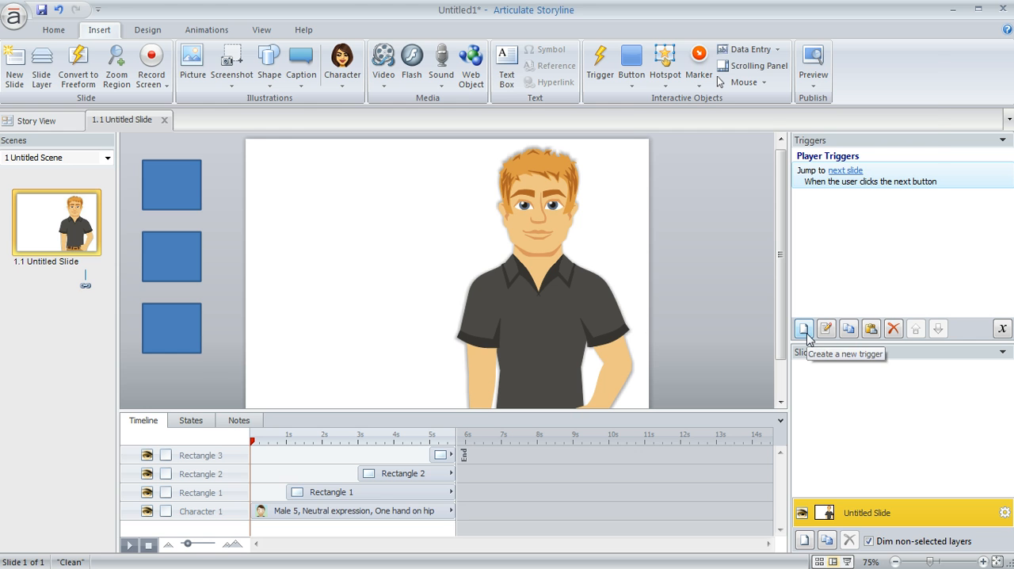
Step: Create a trigger changing Character 1 to the Alarmed expression
left_click(803, 328)
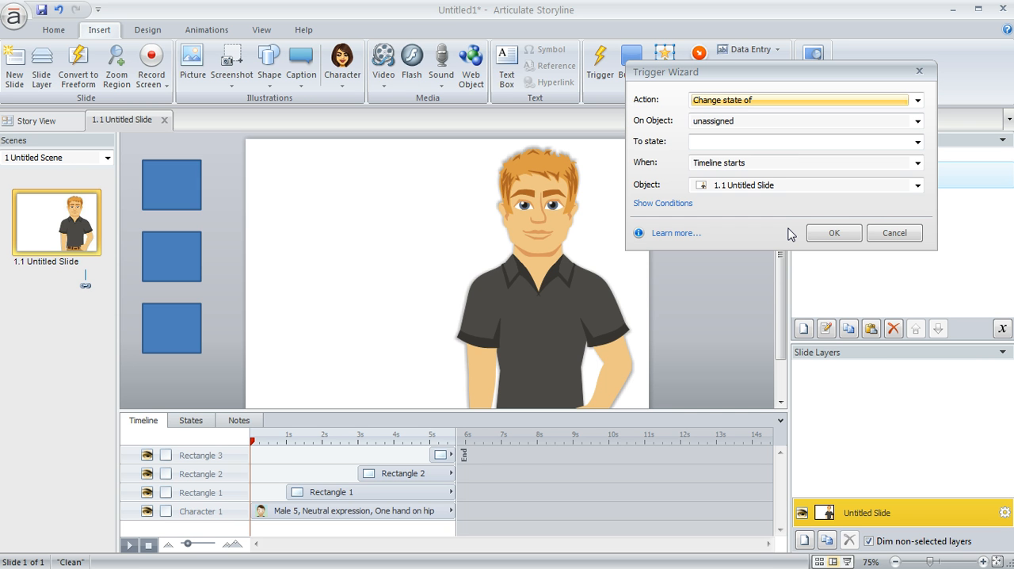
mouse_move(767, 104)
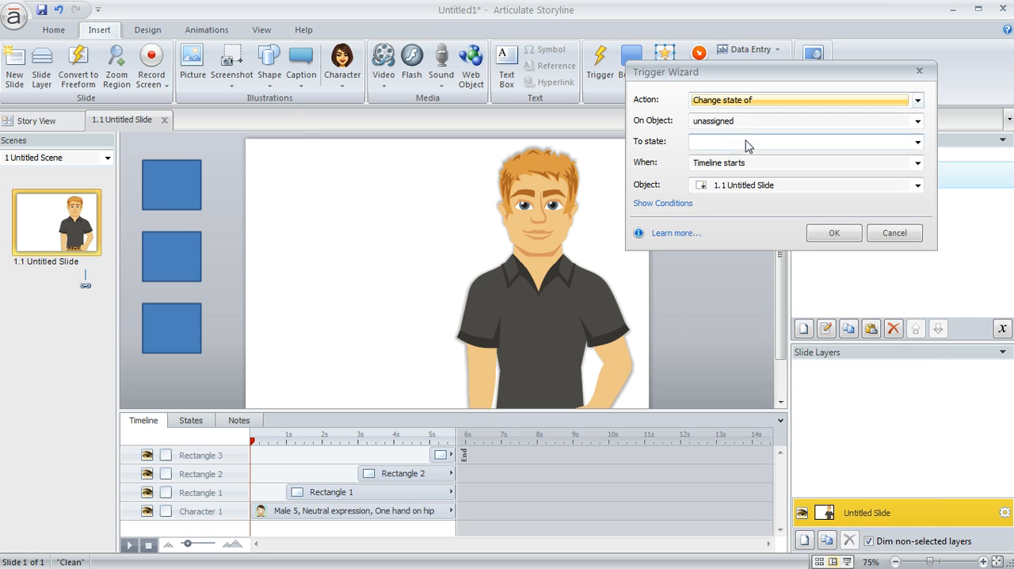
left_click(916, 120)
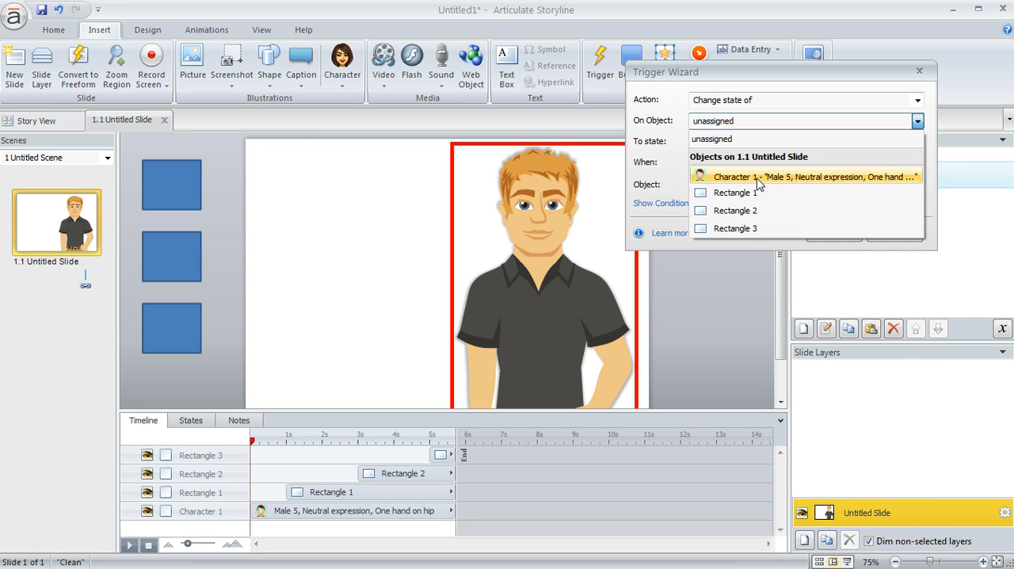
left_click(808, 176)
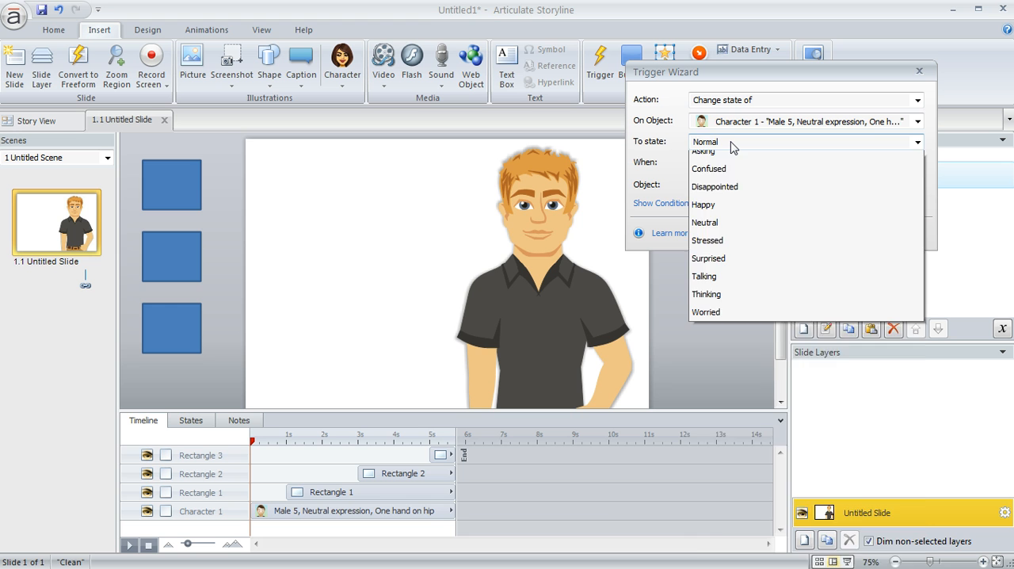
left_click(915, 143)
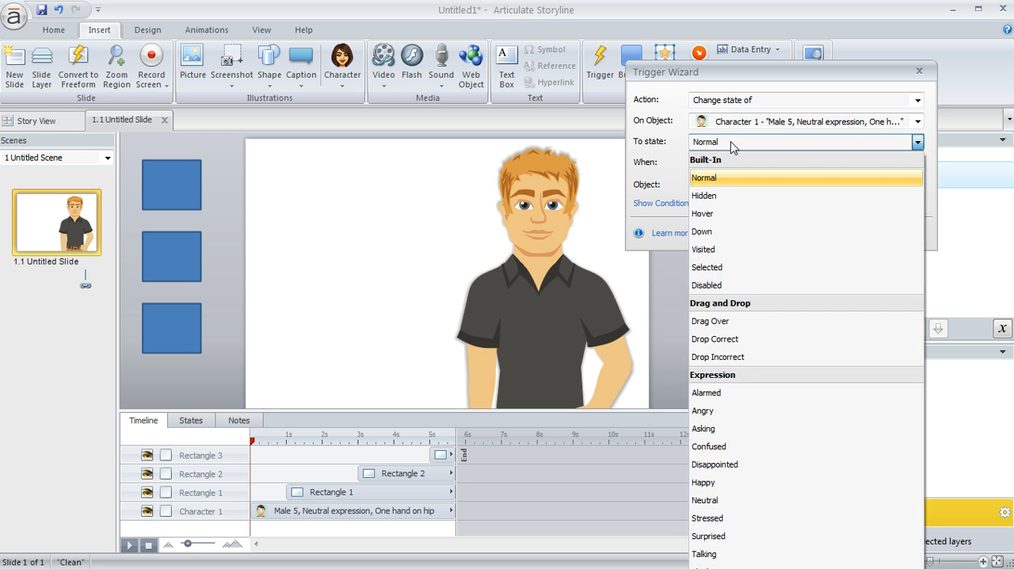
mouse_move(730, 168)
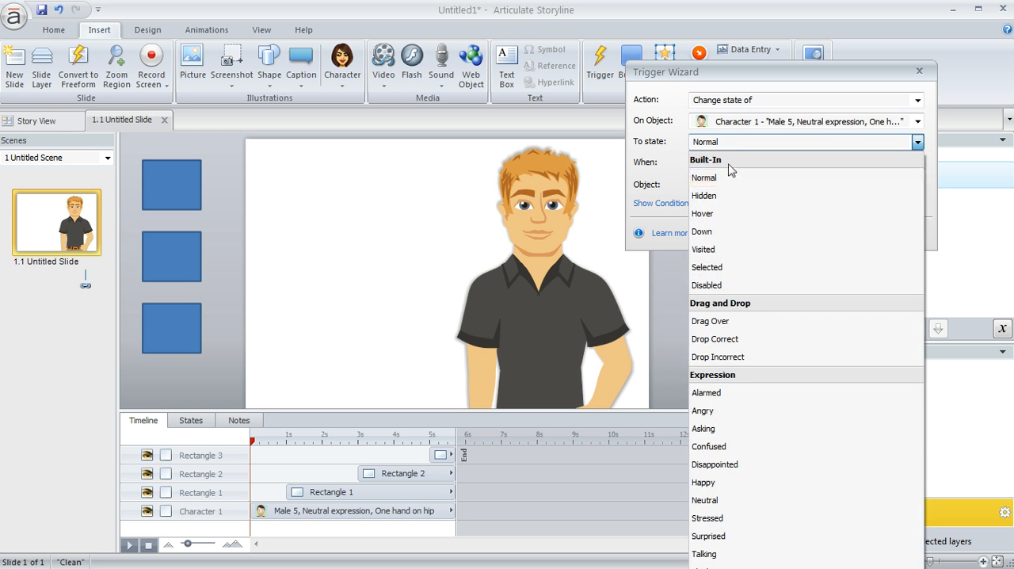
mouse_move(711, 410)
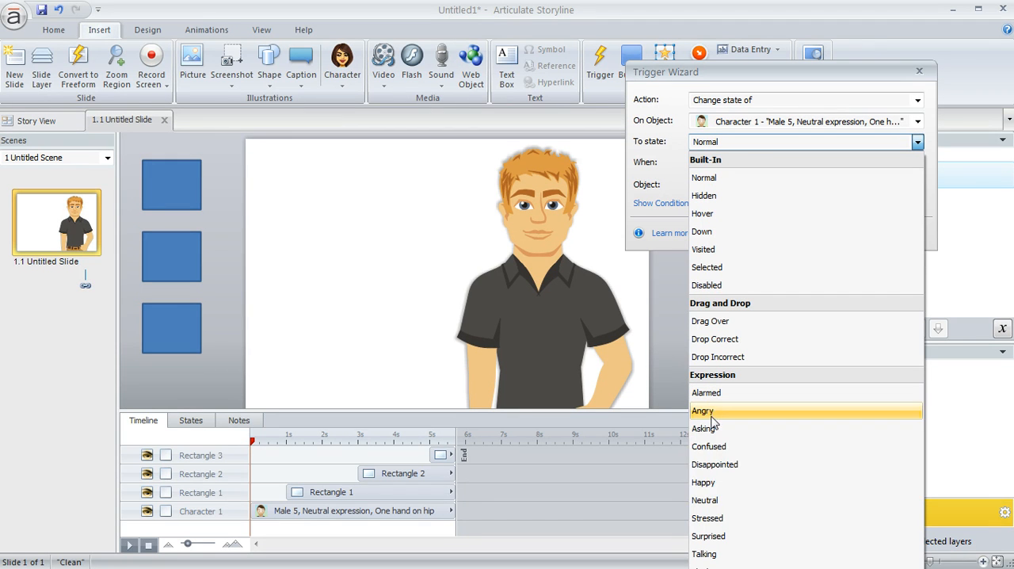
mouse_move(752, 393)
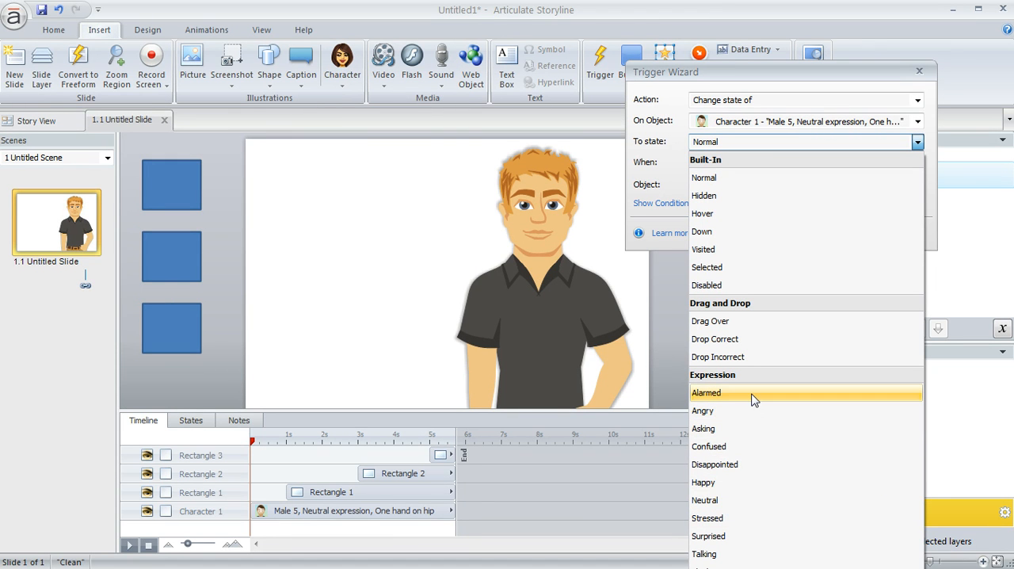
mouse_move(735, 396)
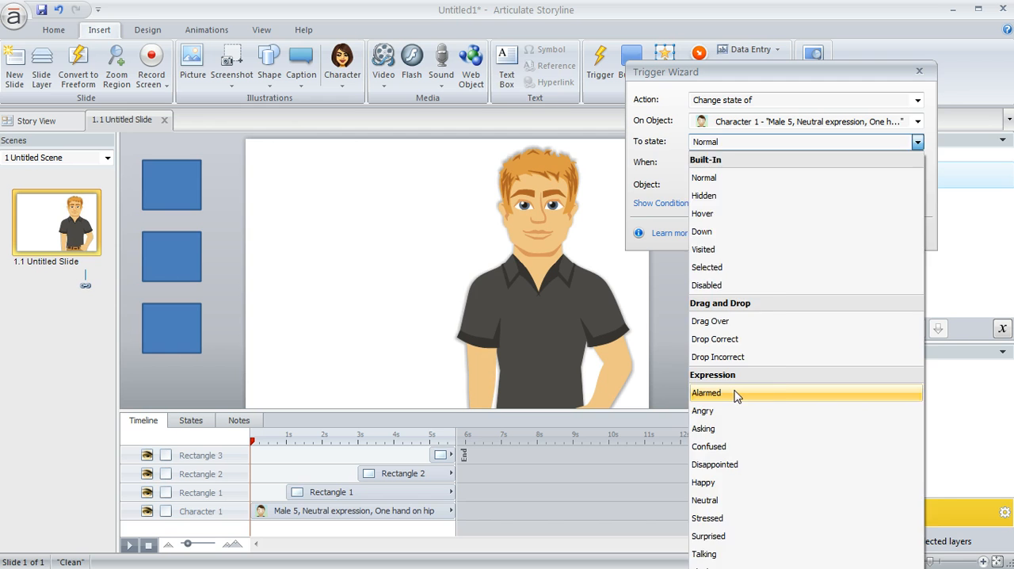
left_click(706, 393)
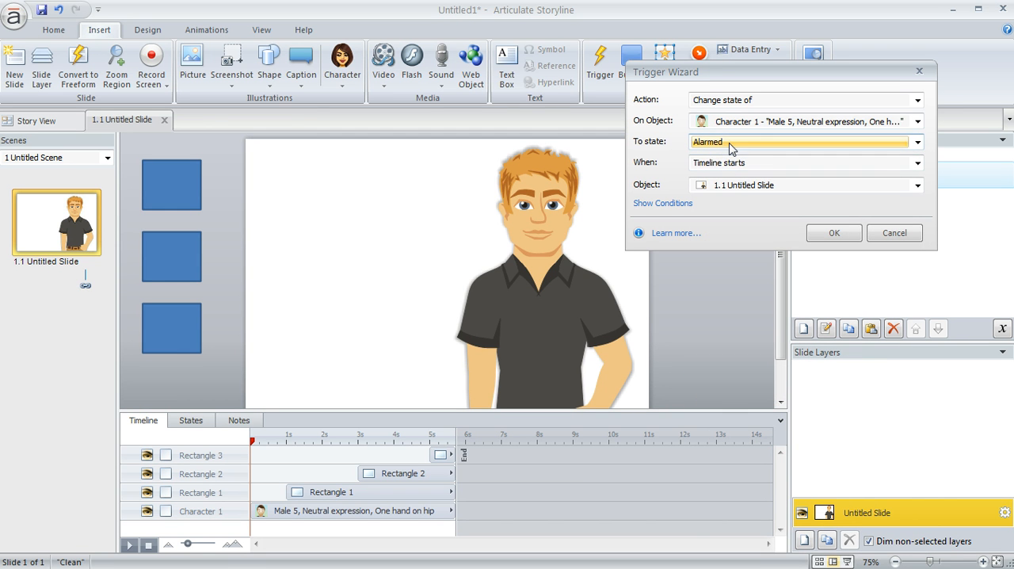
mouse_move(729, 172)
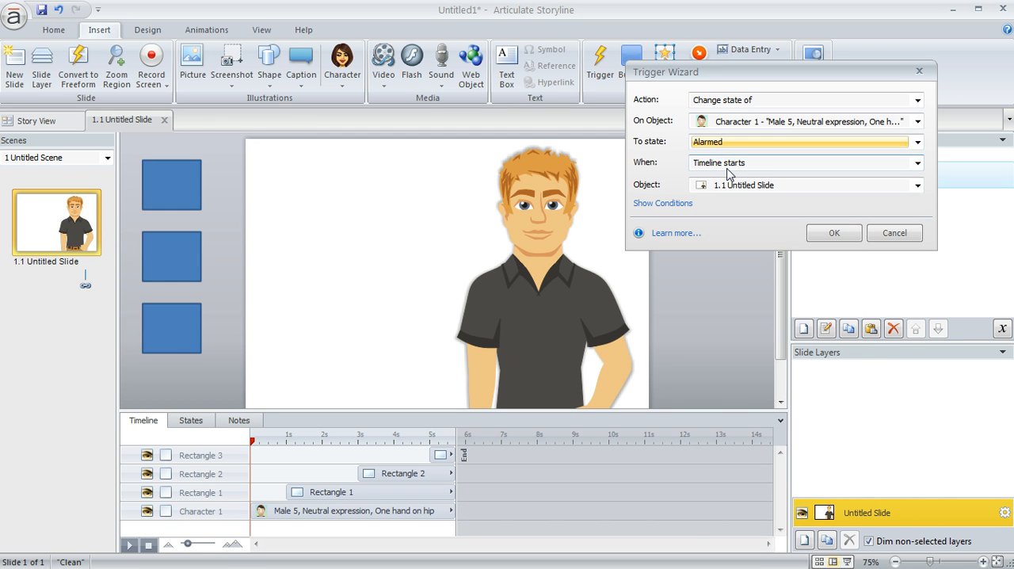
mouse_move(727, 190)
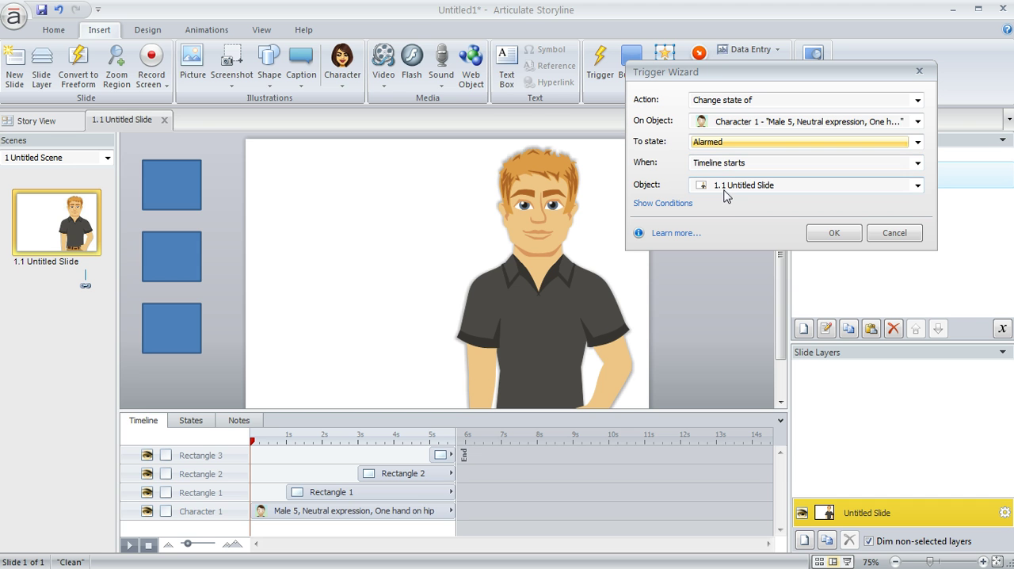
mouse_move(700, 213)
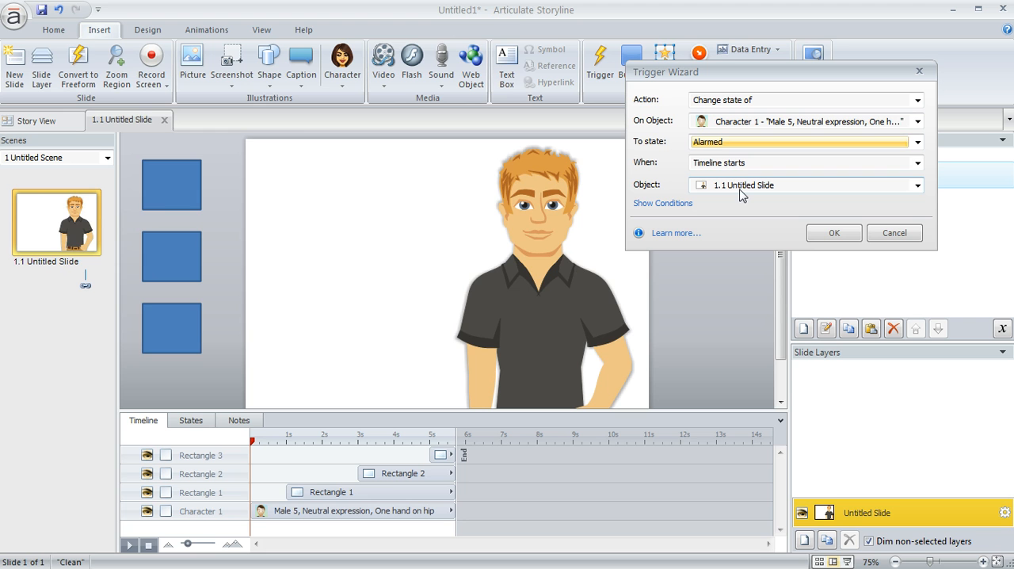
mouse_move(299, 503)
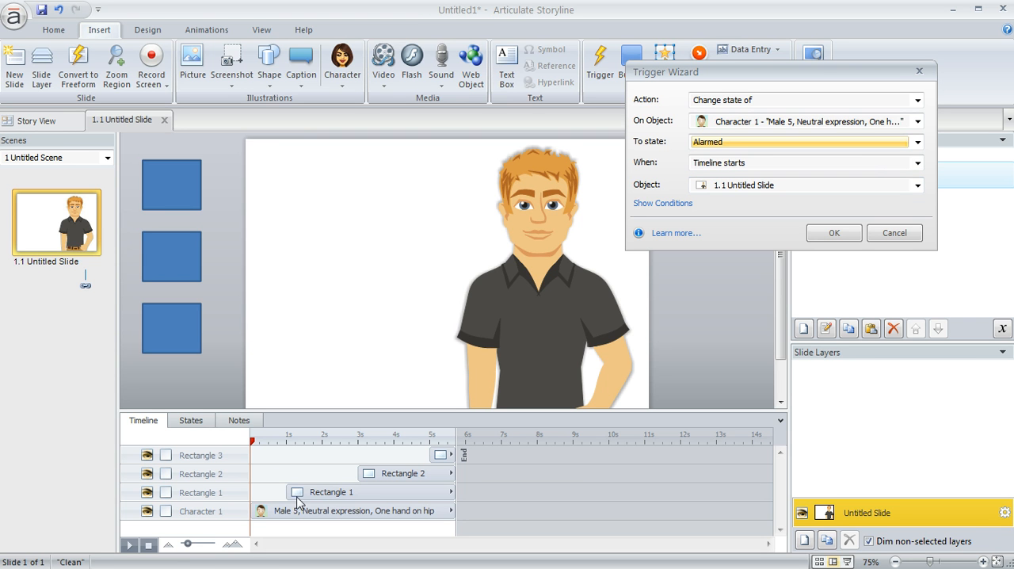
mouse_move(298, 463)
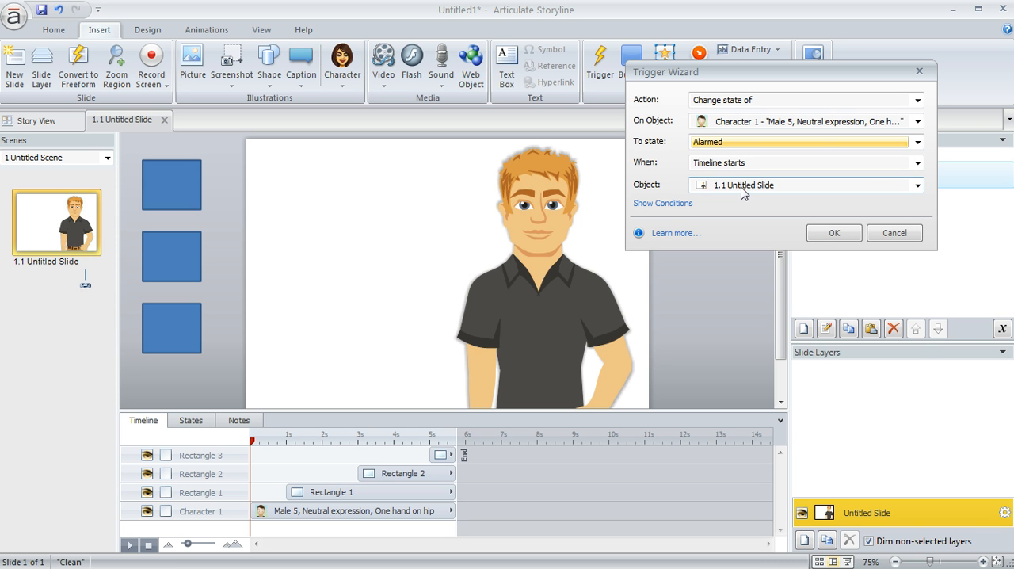
Step: Make the trigger fire when Rectangle 1's timeline starts
left_click(915, 184)
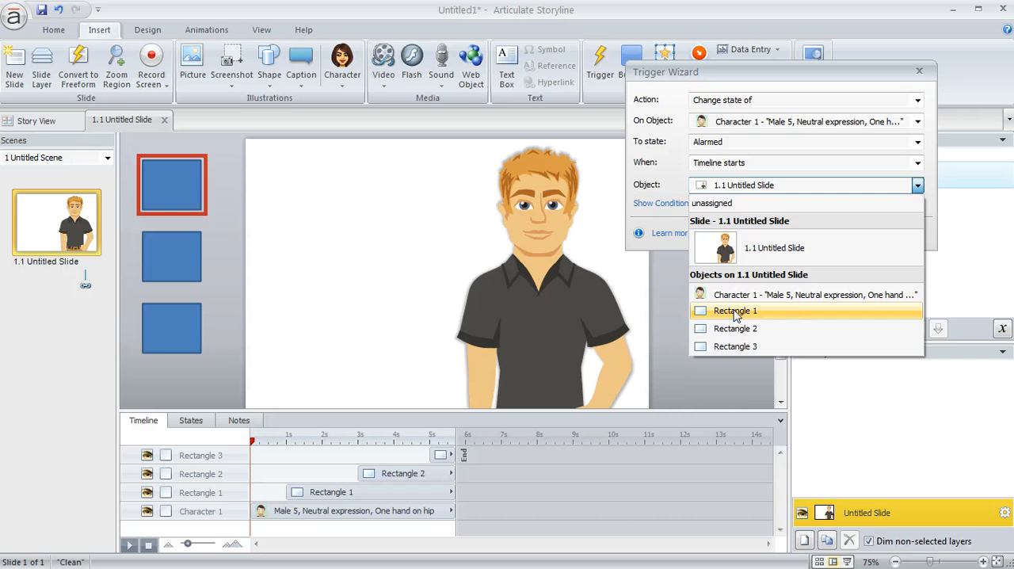
left_click(735, 311)
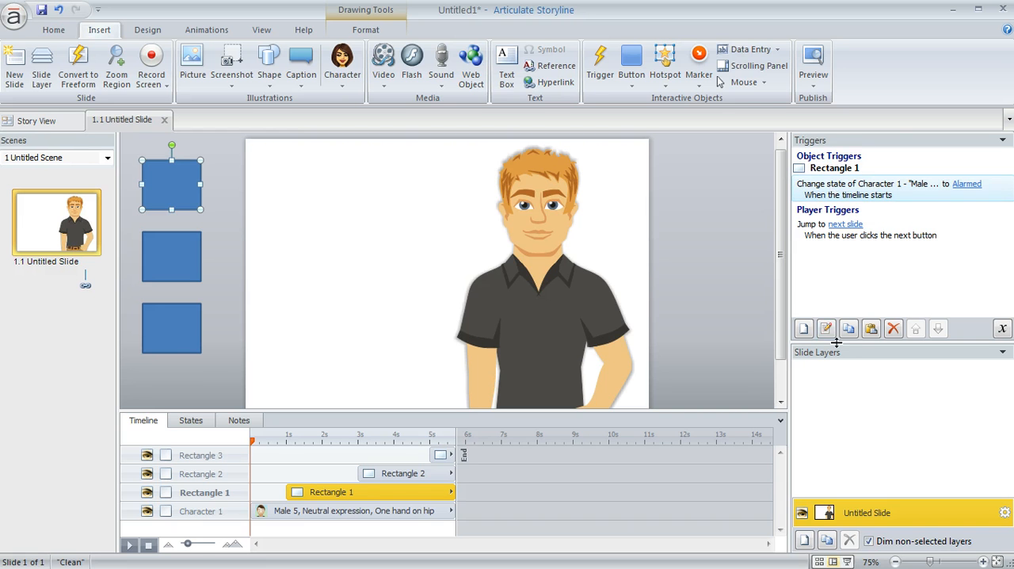
mouse_move(871, 328)
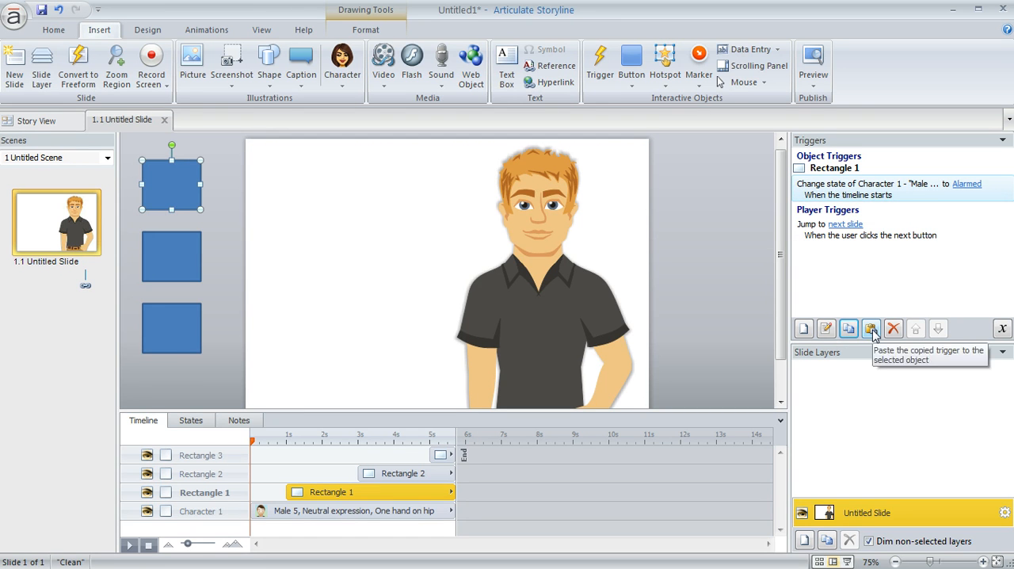
Step: Paste the trigger and edit it to set Angry when Rectangle 2's timeline starts
left_click(871, 328)
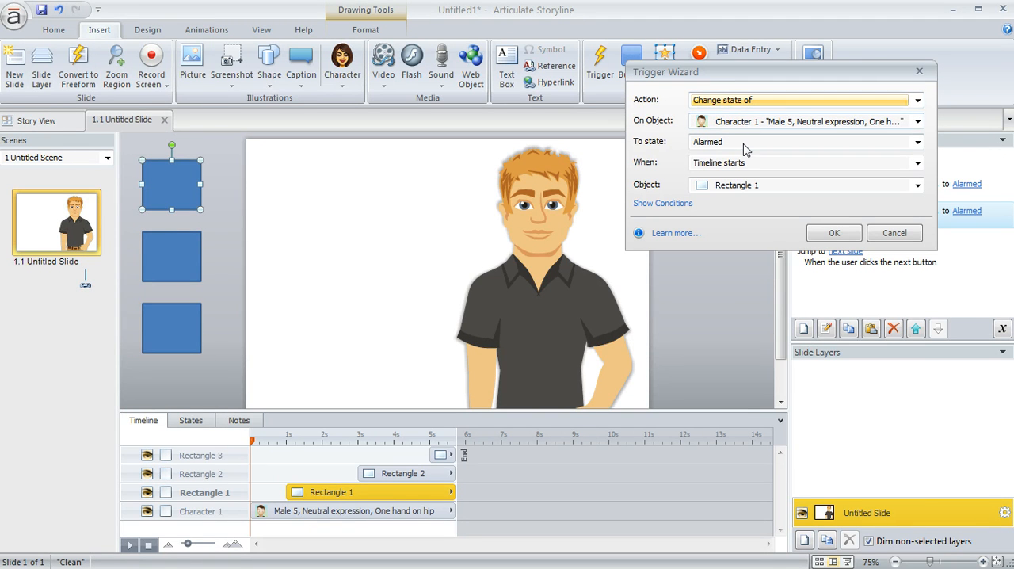
left_click(915, 142)
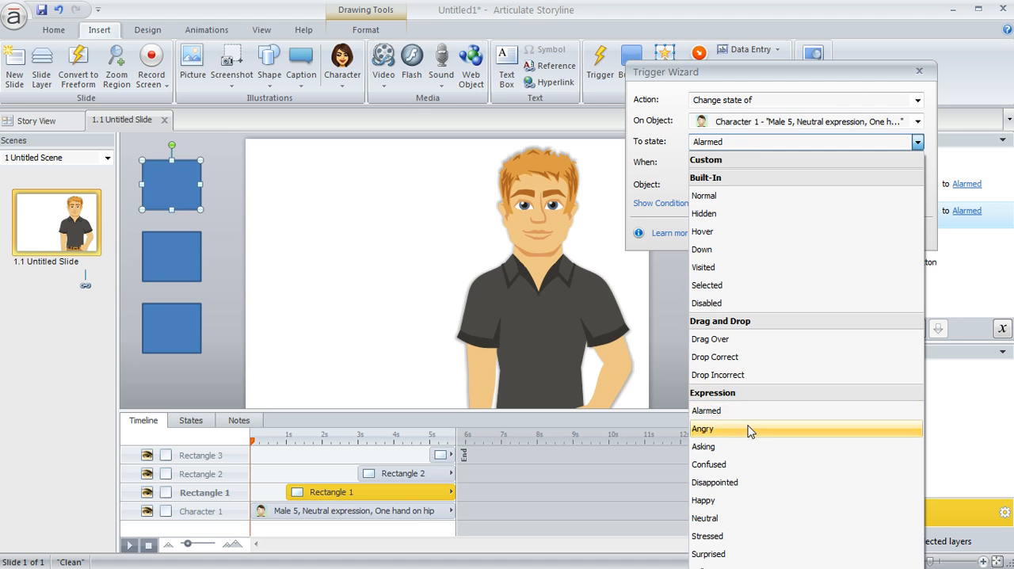
left_click(703, 428)
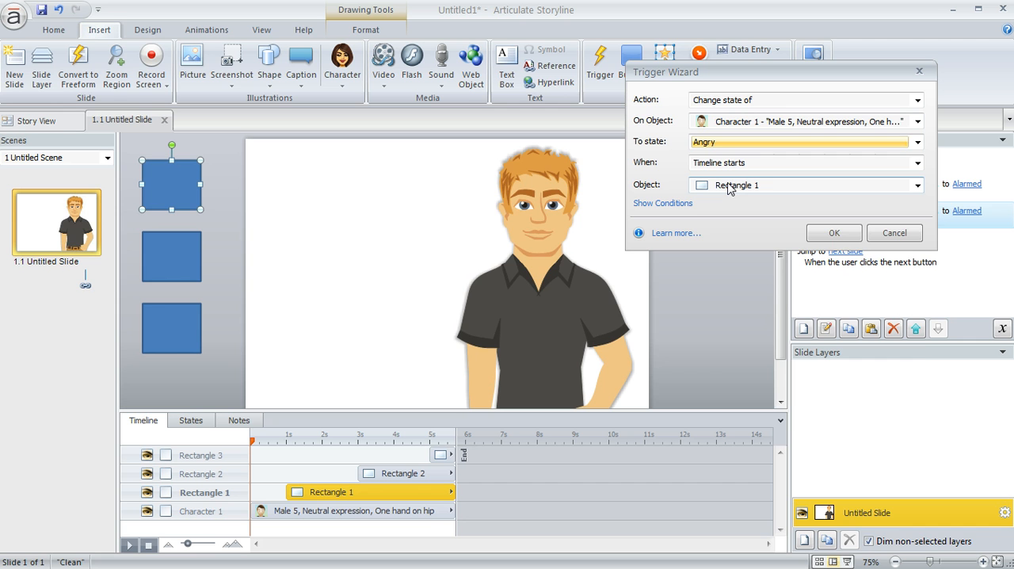
left_click(916, 184)
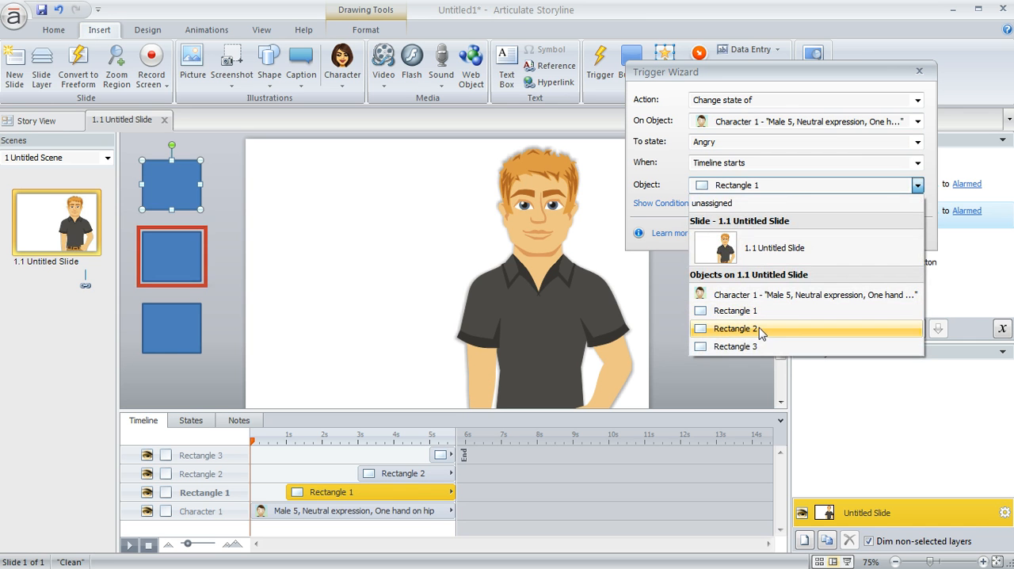
left_click(735, 328)
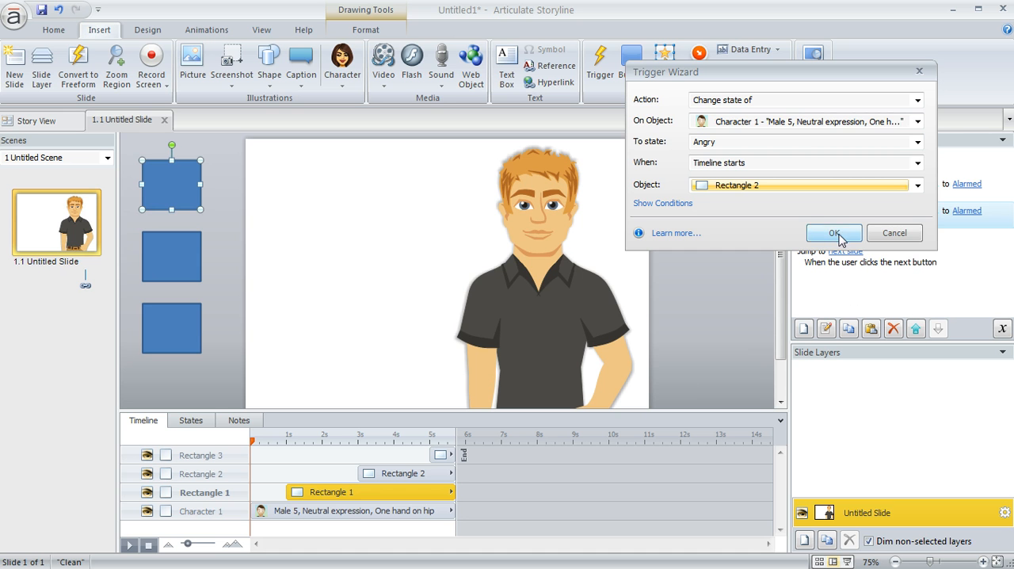
left_click(833, 231)
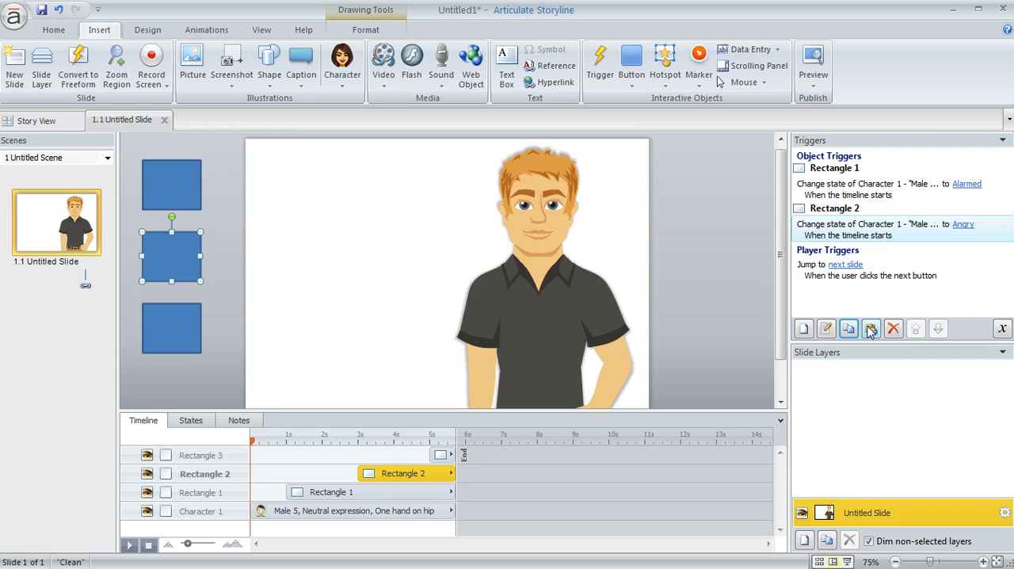
Step: Paste the trigger again and edit it to set Confused when Rectangle 3's timeline starts
left_click(871, 328)
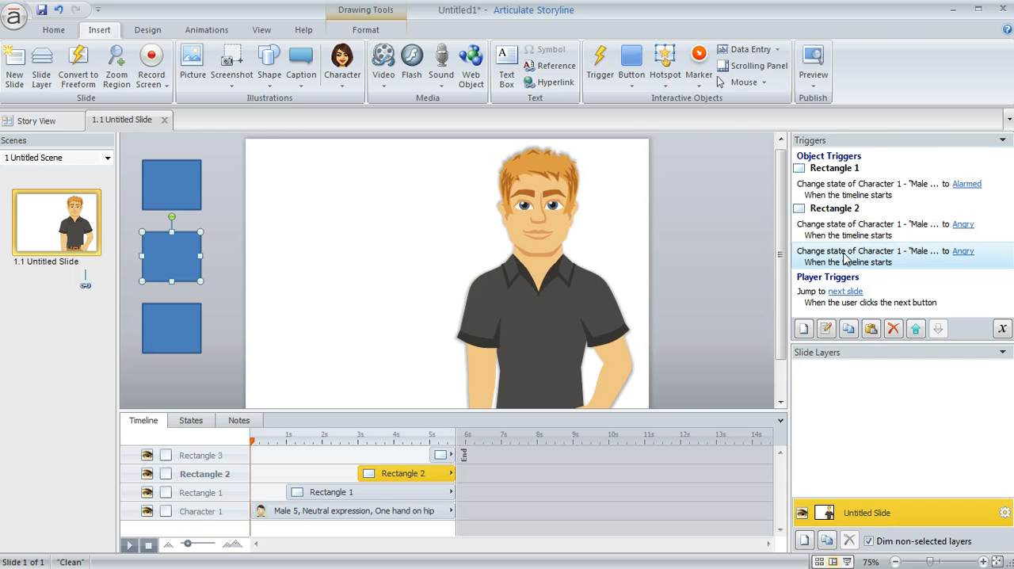
double_click(868, 257)
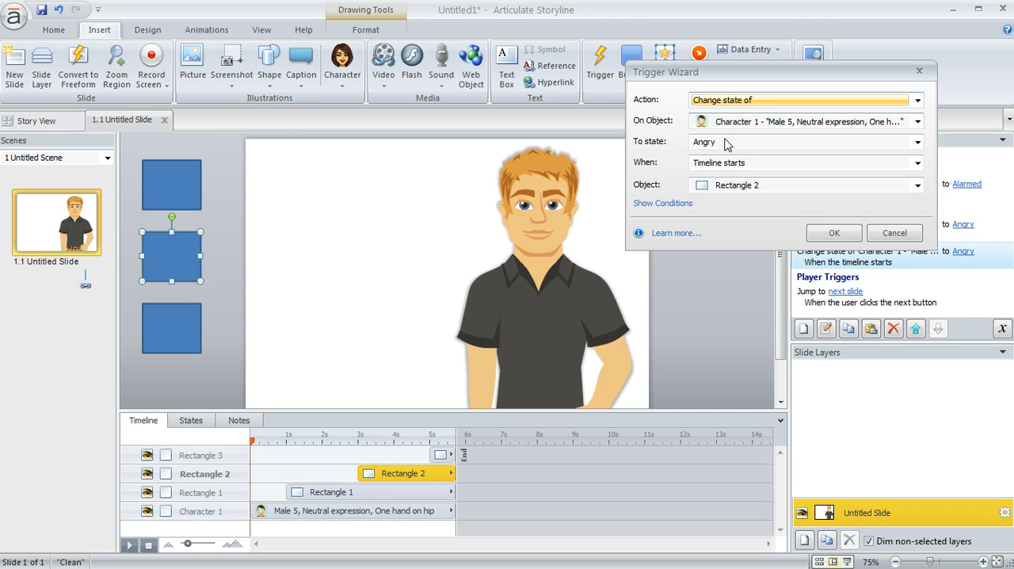
left_click(917, 143)
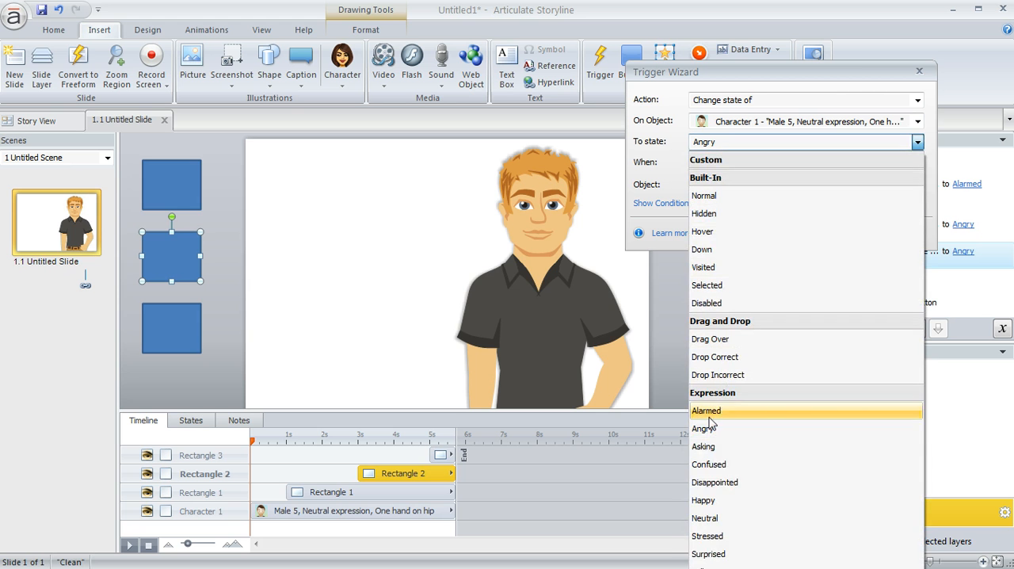
left_click(708, 464)
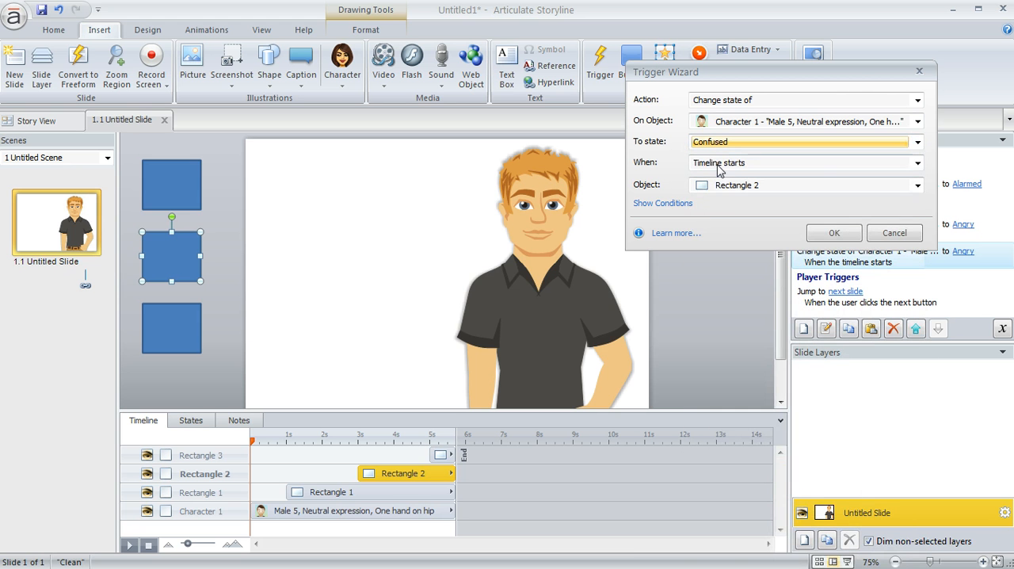
left_click(917, 183)
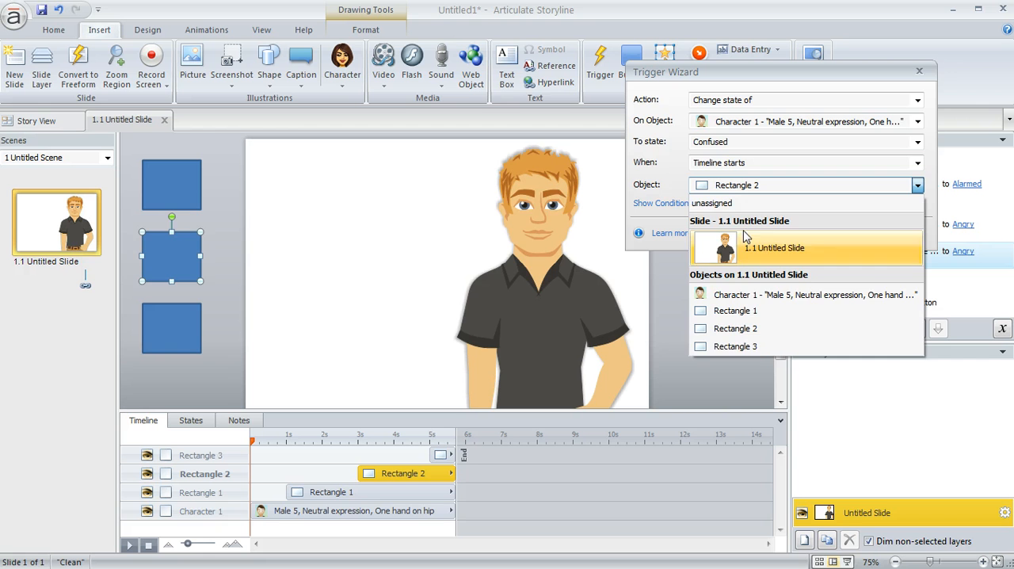
left_click(735, 345)
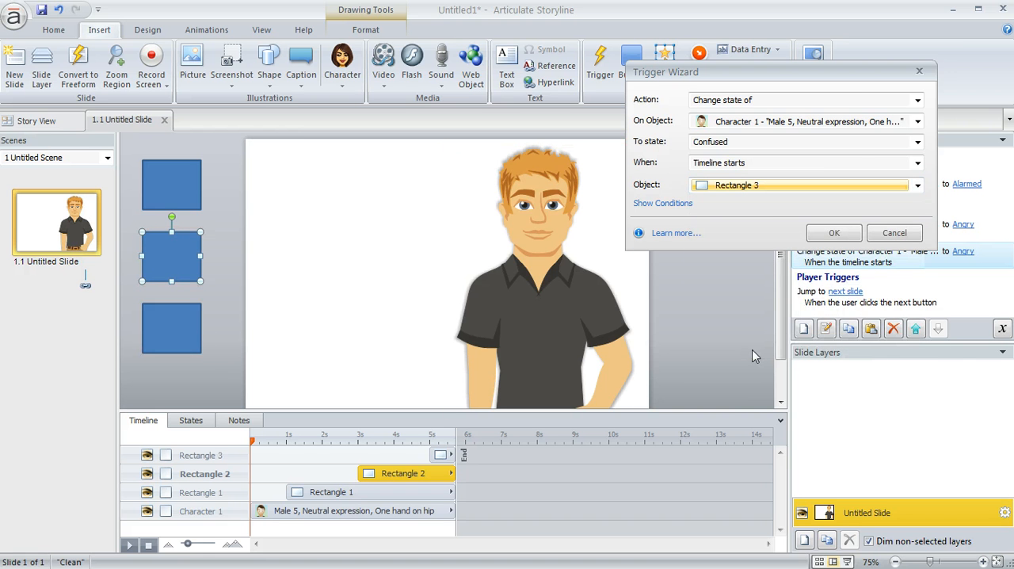
left_click(833, 231)
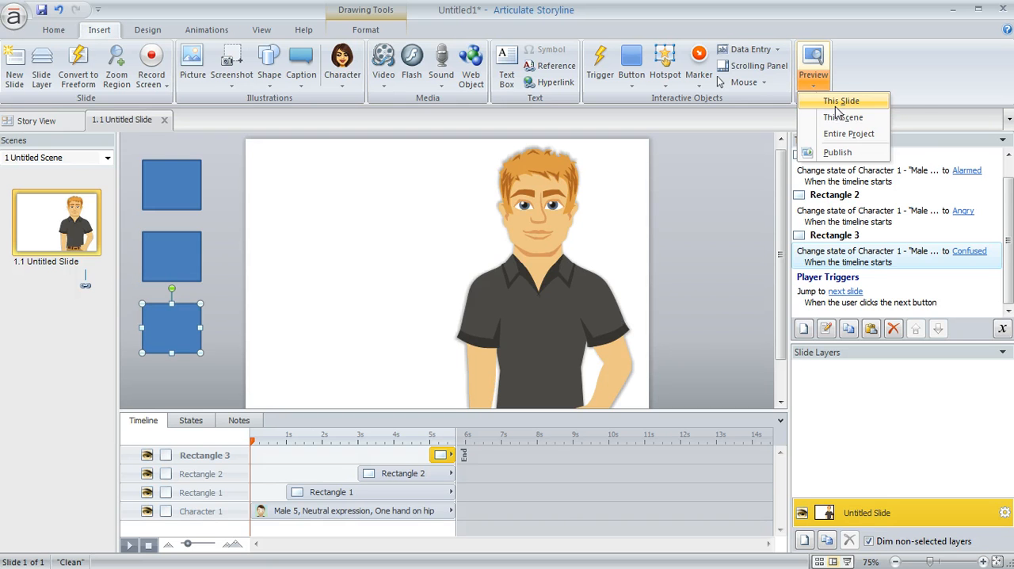
mouse_move(839, 102)
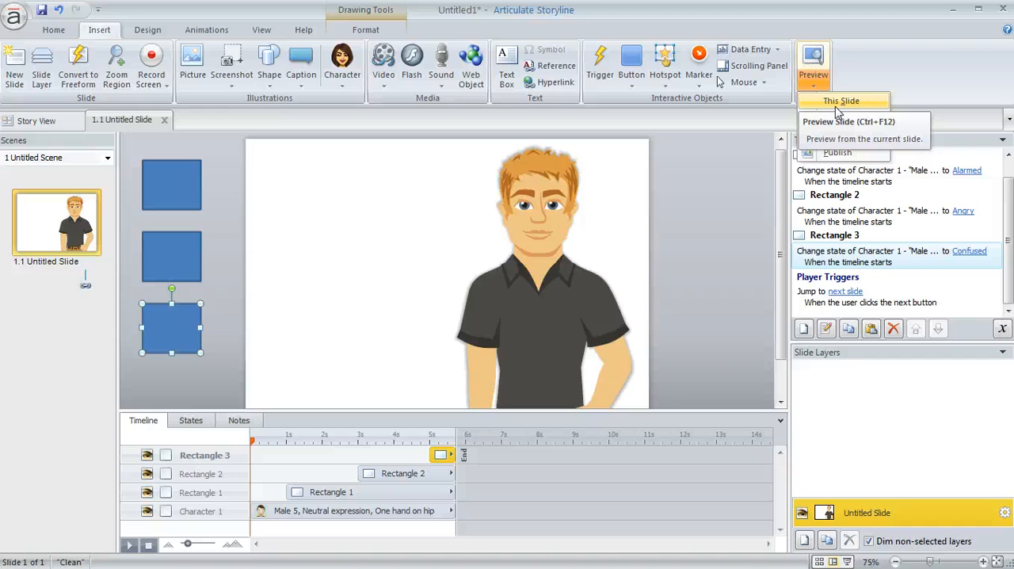
left_click(840, 102)
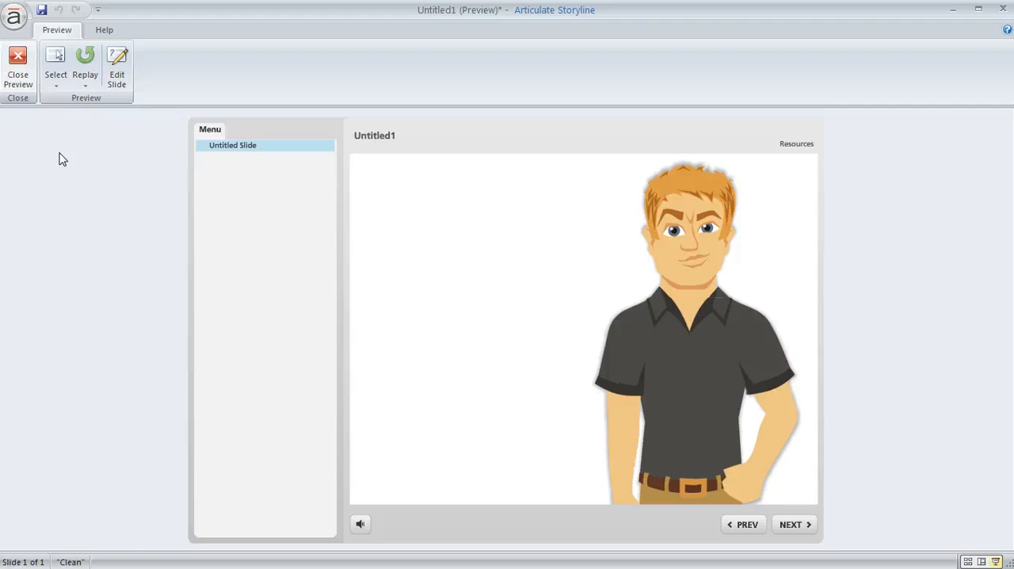
left_click(17, 66)
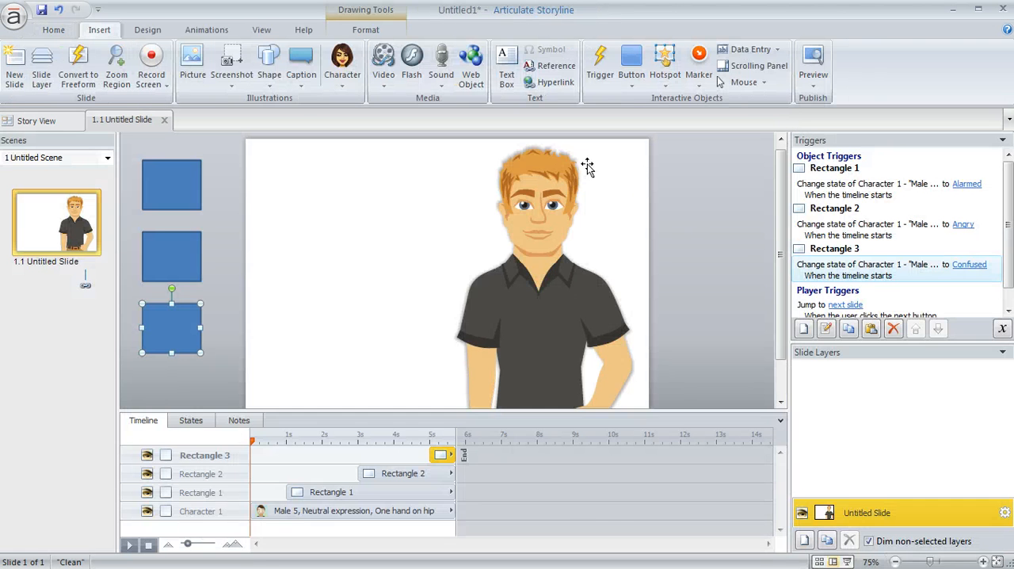